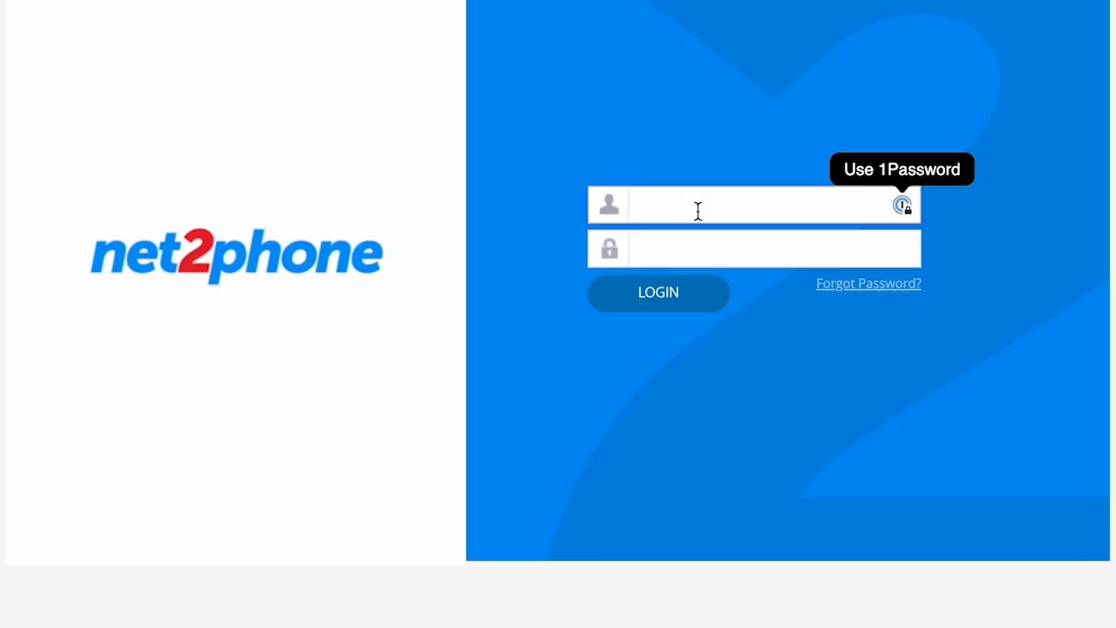
Step: Log in as test user 2 with the username and password, reaching the new-password prompt
{"action": "type", "text": "test user 2"}
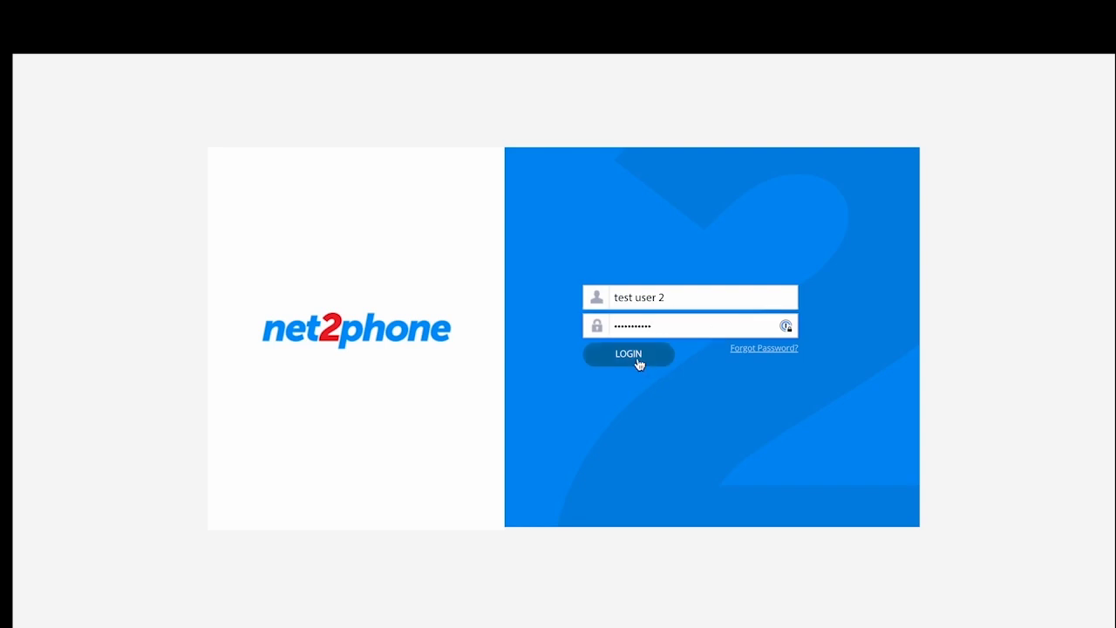
{"action": "left_click", "coordinate": [628, 352]}
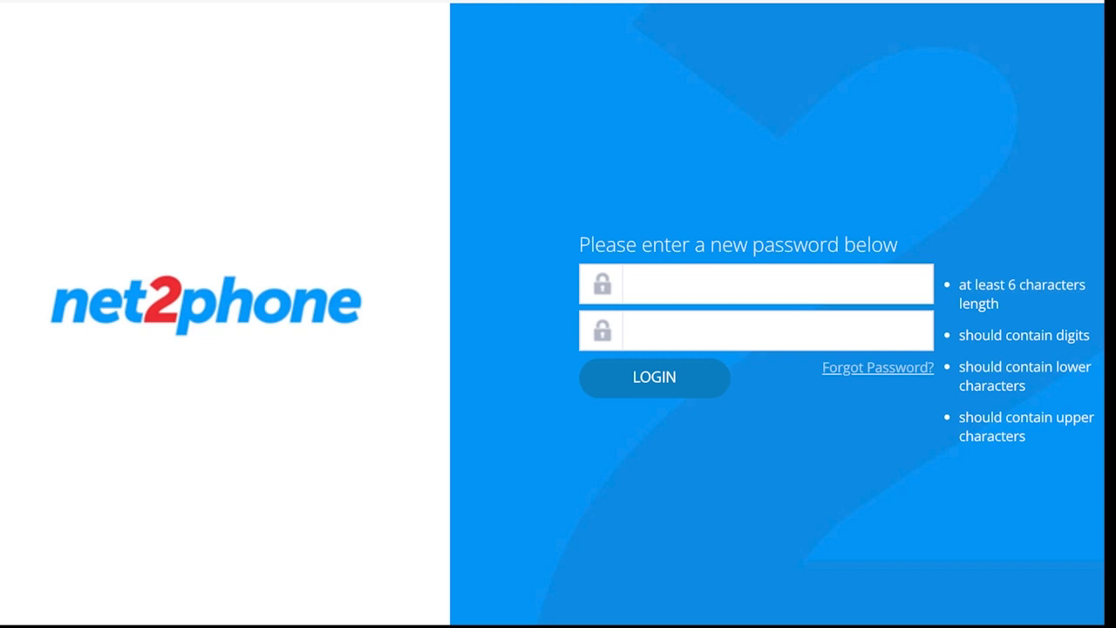
Step: Submit the new password and review the dashboard's balance and Manage auto-payment button
{"action": "left_click", "coordinate": [654, 377]}
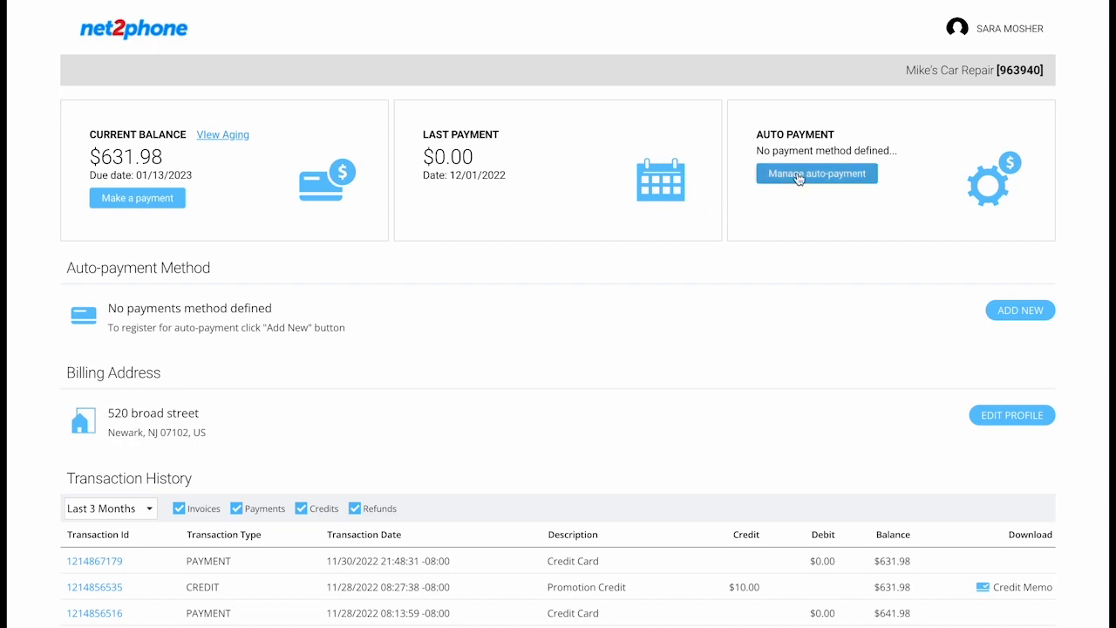
{"action": "left_click", "coordinate": [816, 175]}
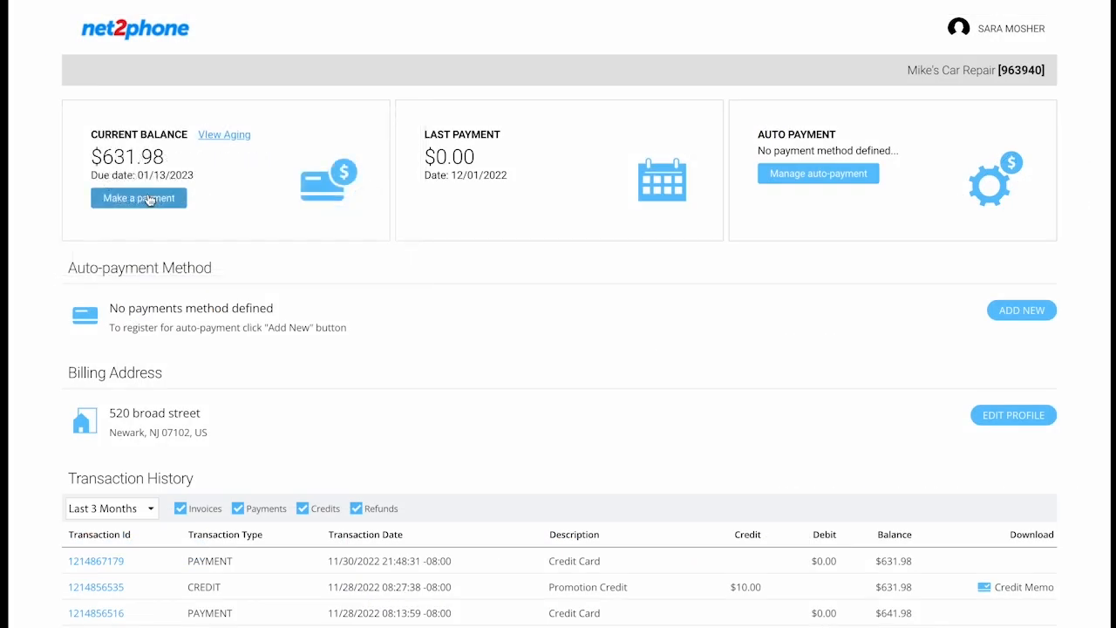
{"action": "left_click", "coordinate": [137, 199]}
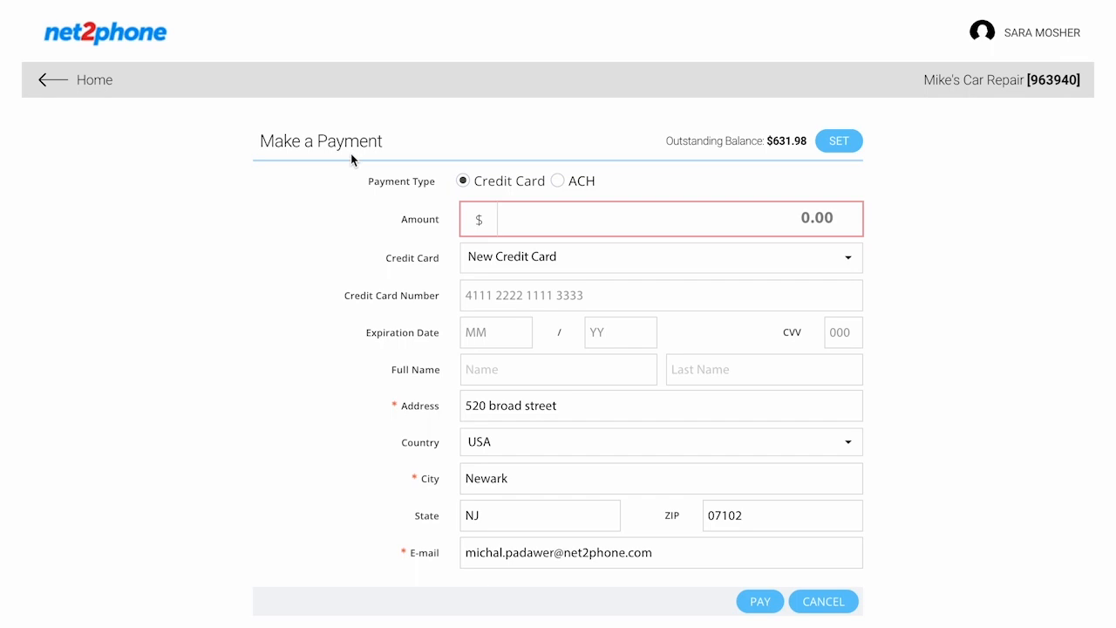
{"action": "left_click", "coordinate": [837, 140]}
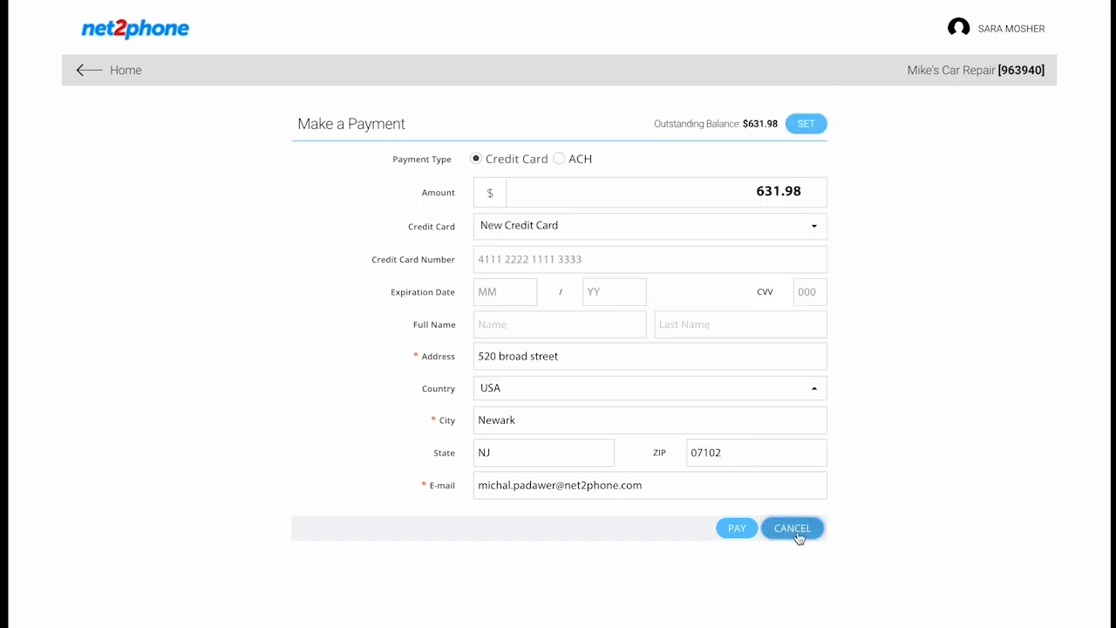
{"action": "left_click", "coordinate": [792, 527]}
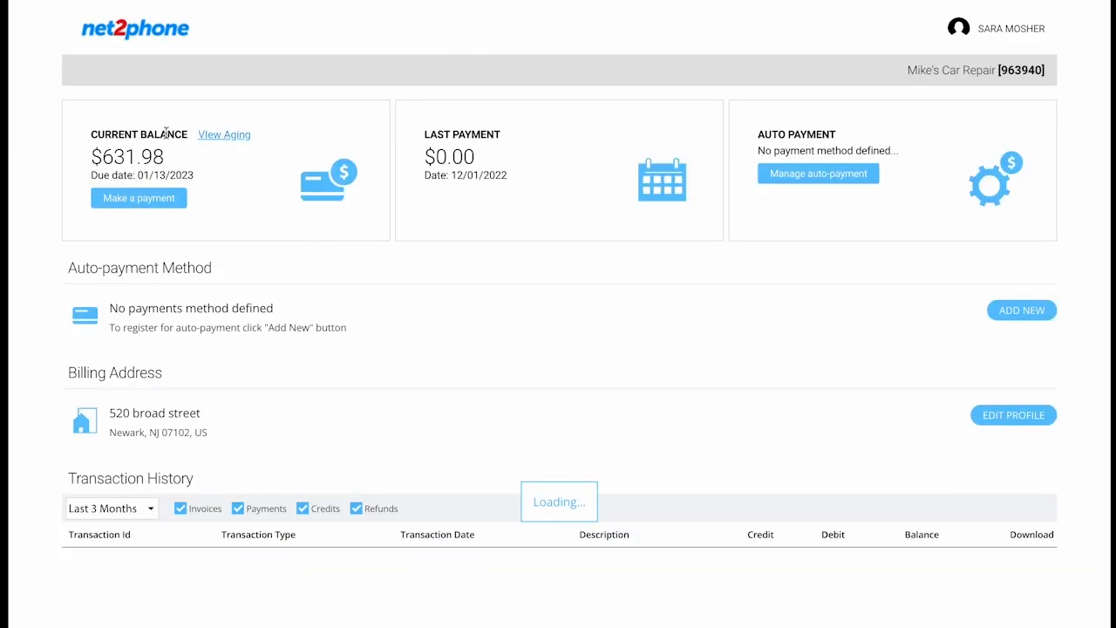
{"action": "left_click", "coordinate": [223, 134]}
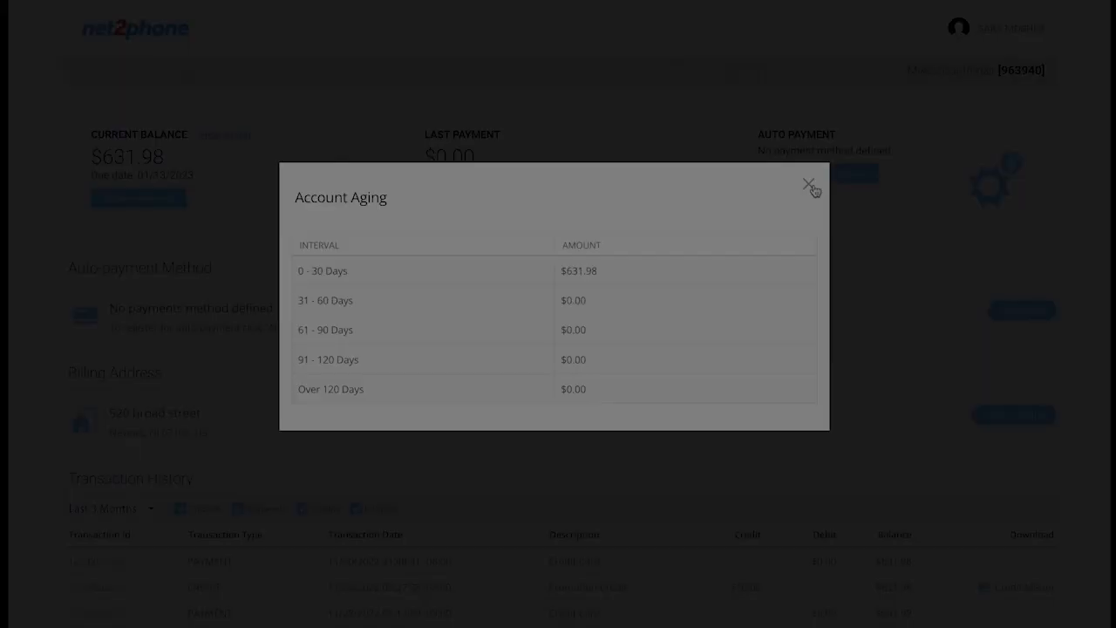
{"action": "left_click", "coordinate": [809, 185]}
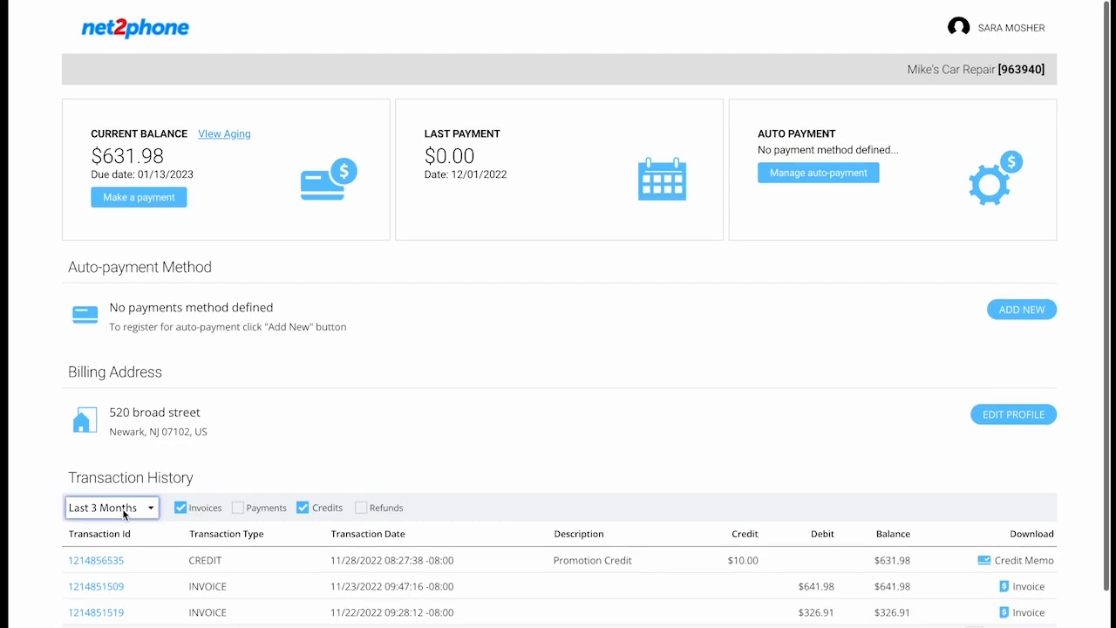
{"action": "left_click", "coordinate": [237, 507]}
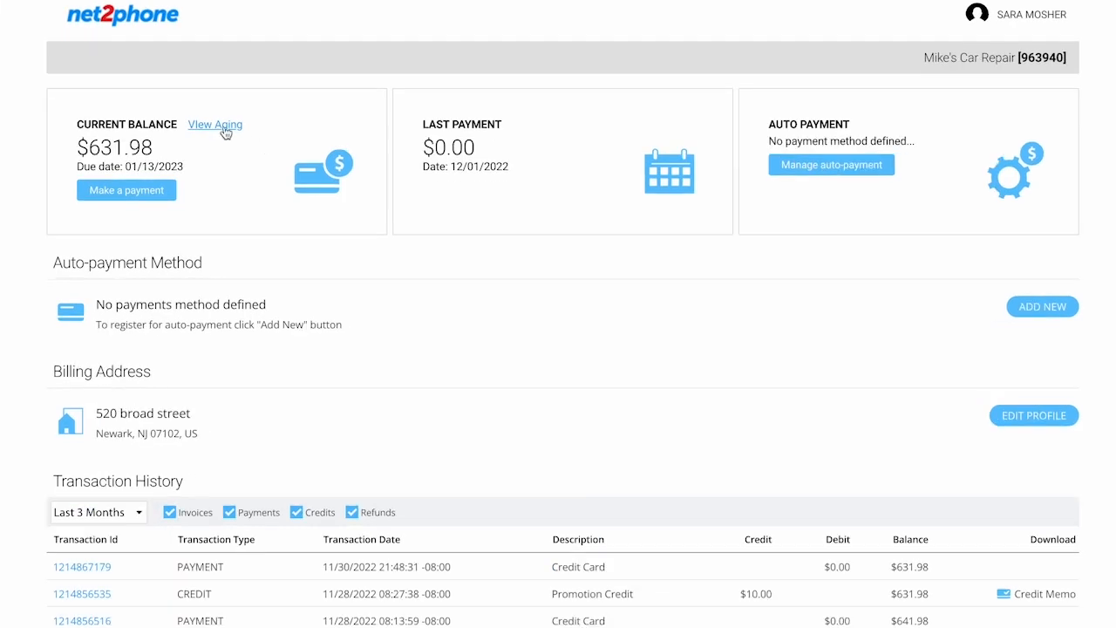
{"action": "scroll", "scroll_direction": "down", "scroll_amount": 3}
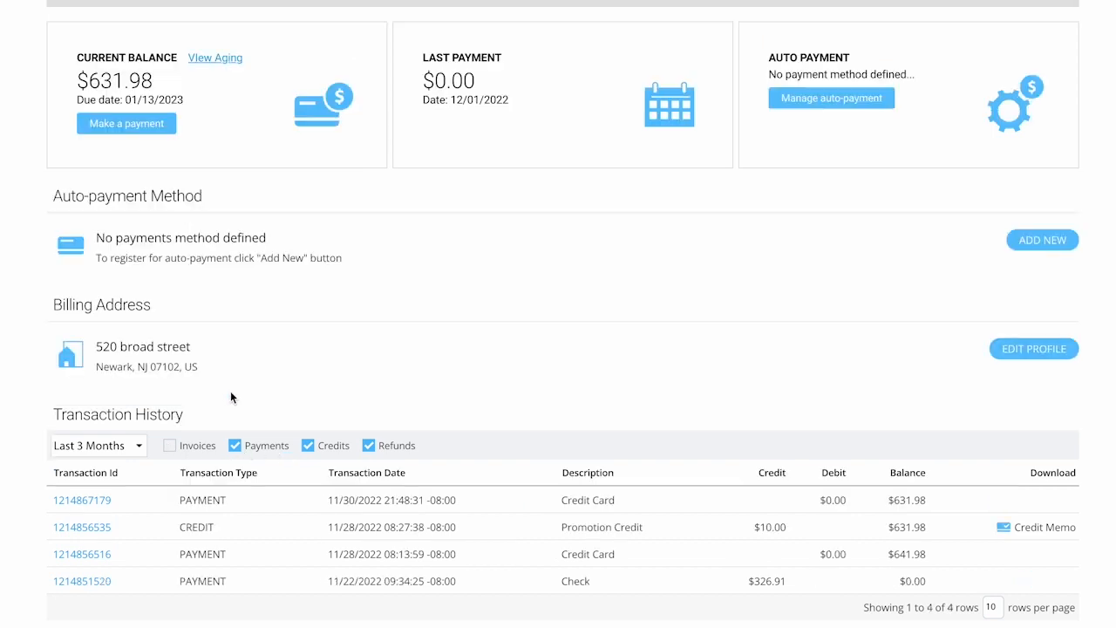
{"action": "left_click", "coordinate": [235, 446]}
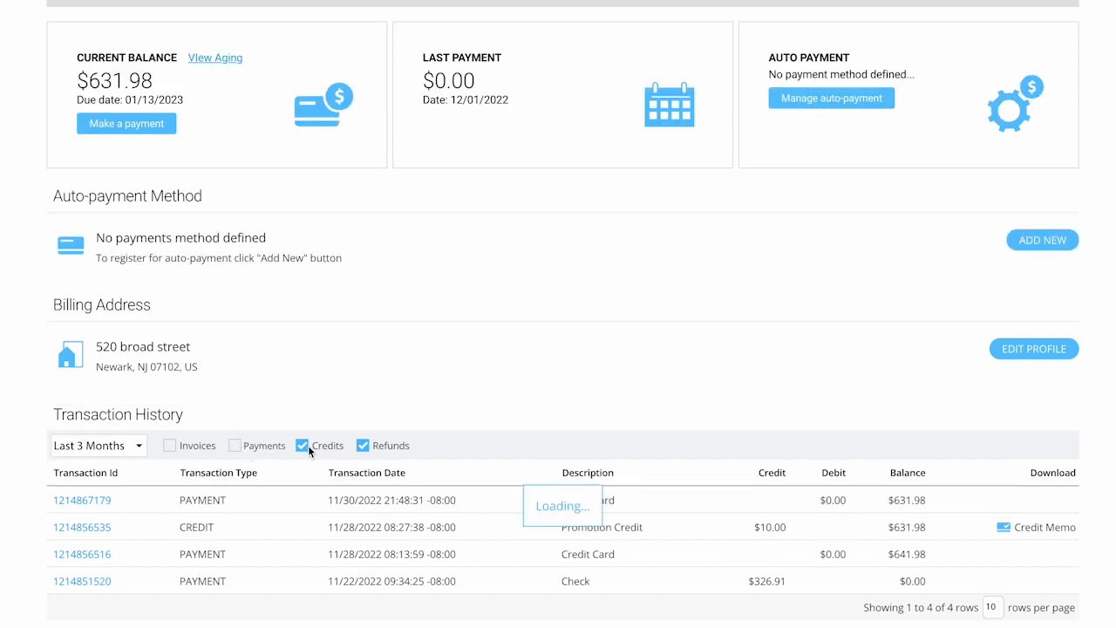
{"action": "left_click", "coordinate": [179, 446]}
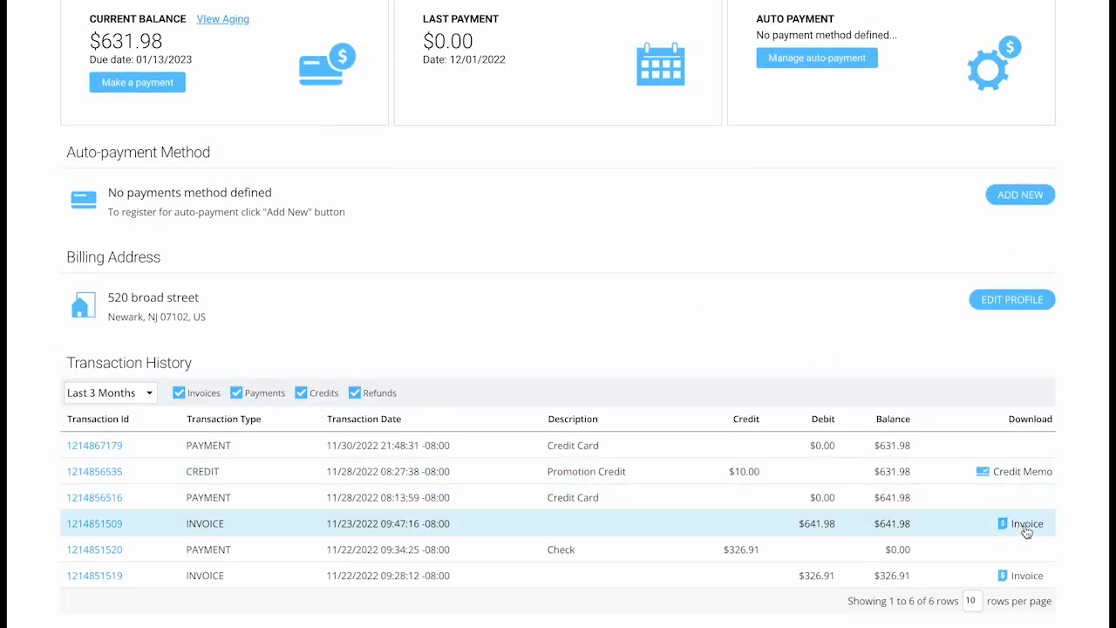
{"action": "left_click", "coordinate": [1025, 523]}
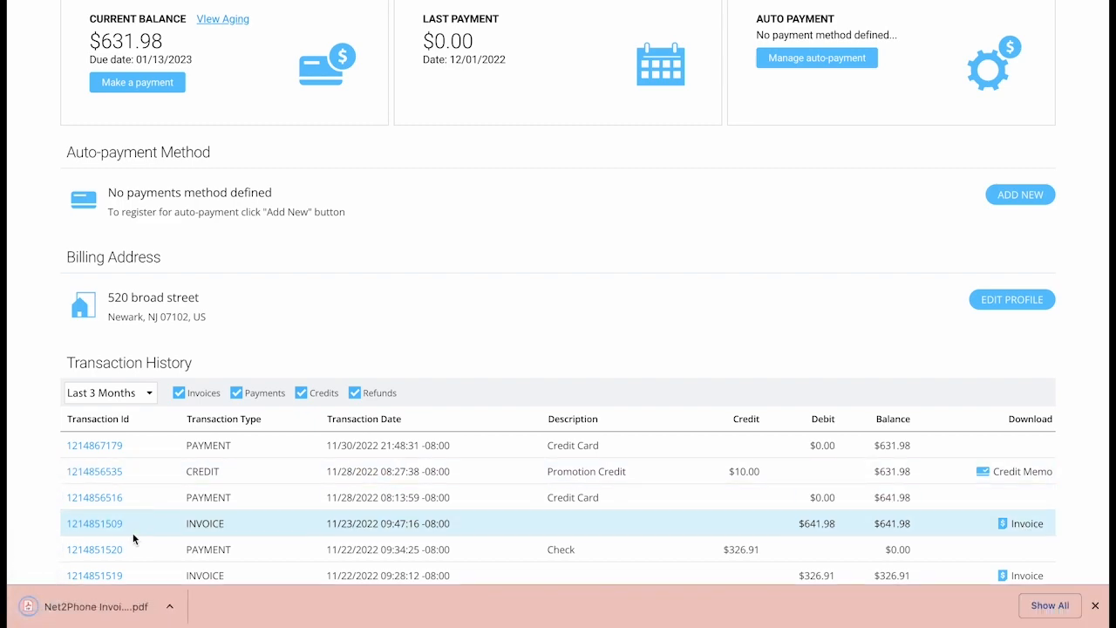
Step: Change the history period to six months and adjust the rows shown per page
{"action": "left_click", "coordinate": [108, 392]}
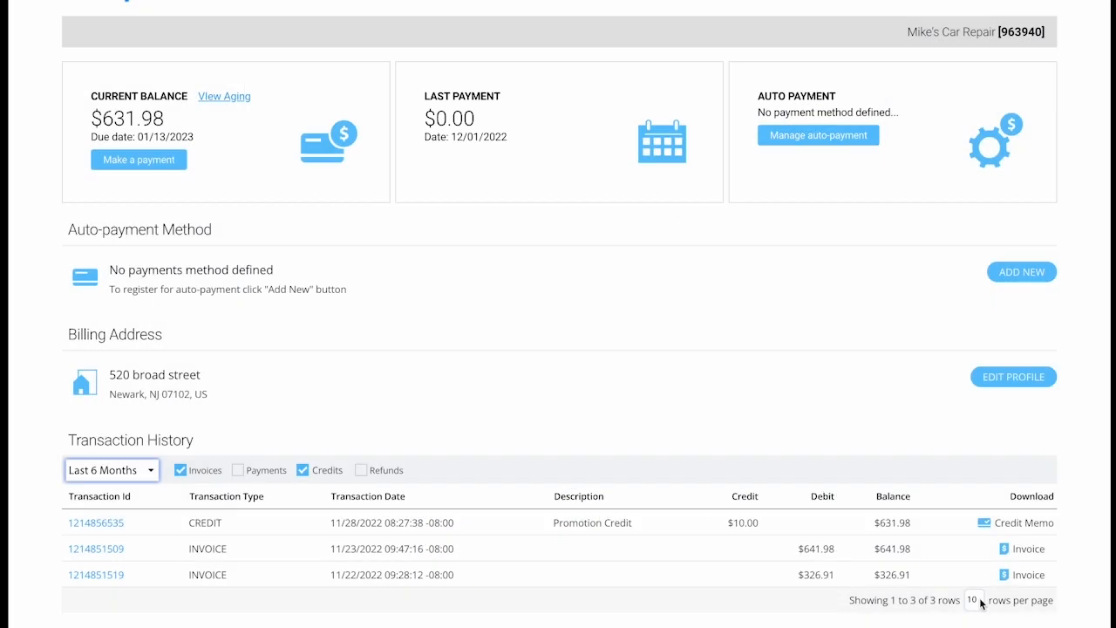
{"action": "left_click", "coordinate": [973, 600]}
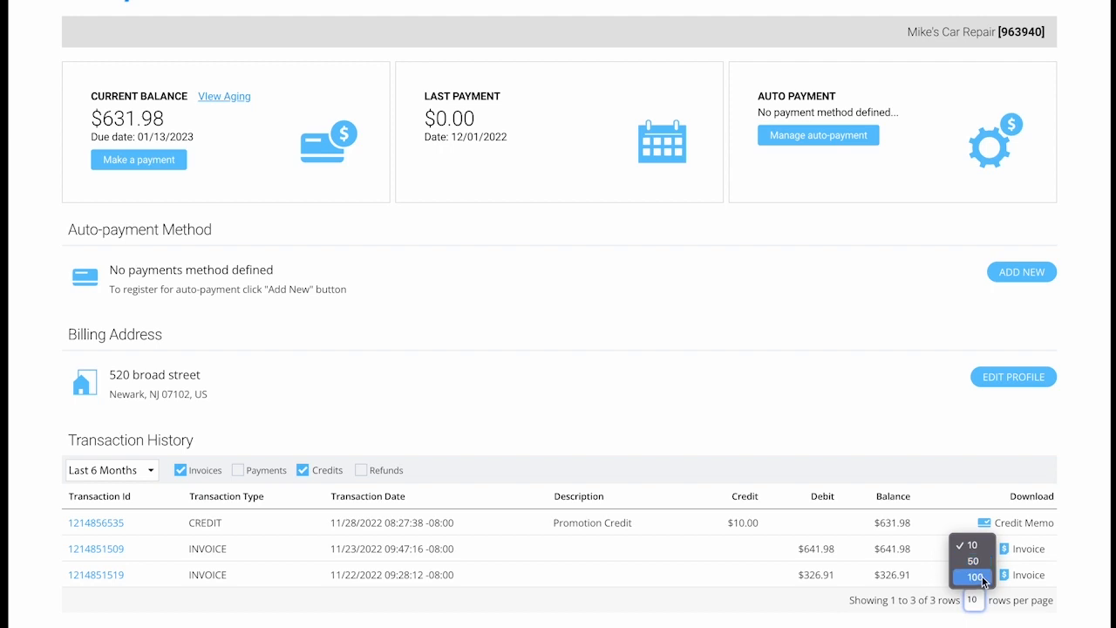
{"action": "mouse_move", "coordinate": [828, 340]}
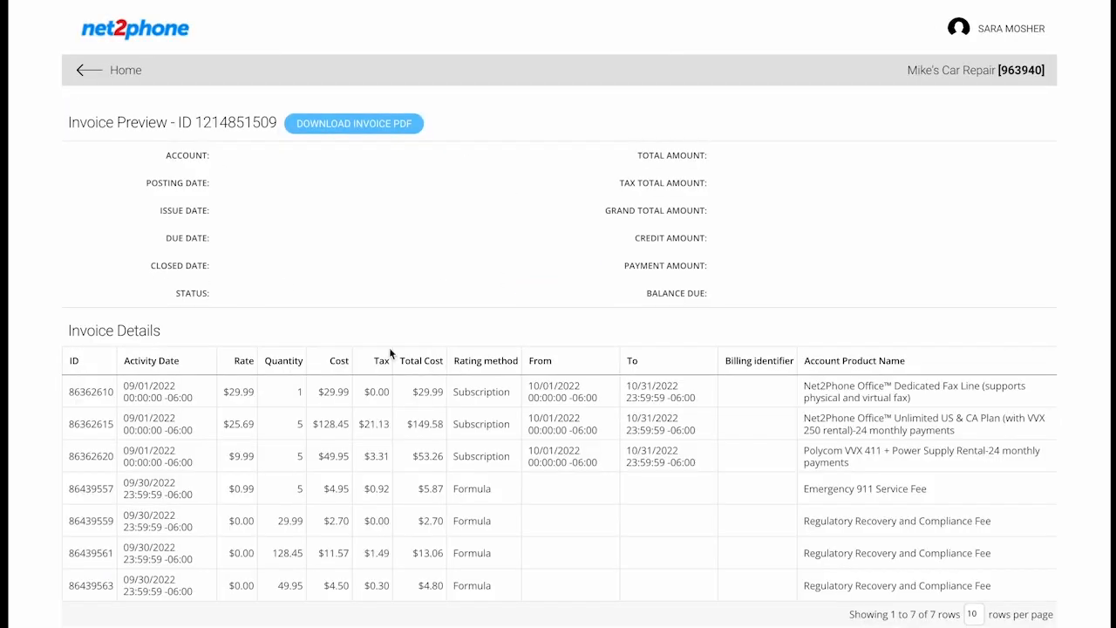
{"action": "scroll", "scroll_direction": "down", "scroll_amount": 3}
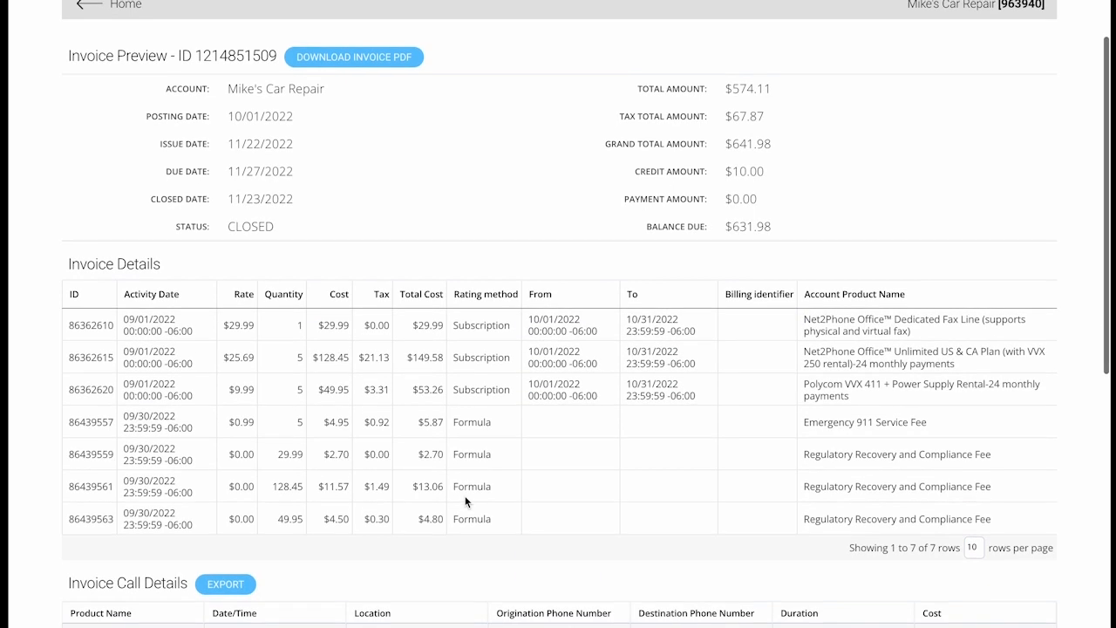
{"action": "scroll", "scroll_direction": "down", "scroll_amount": 3}
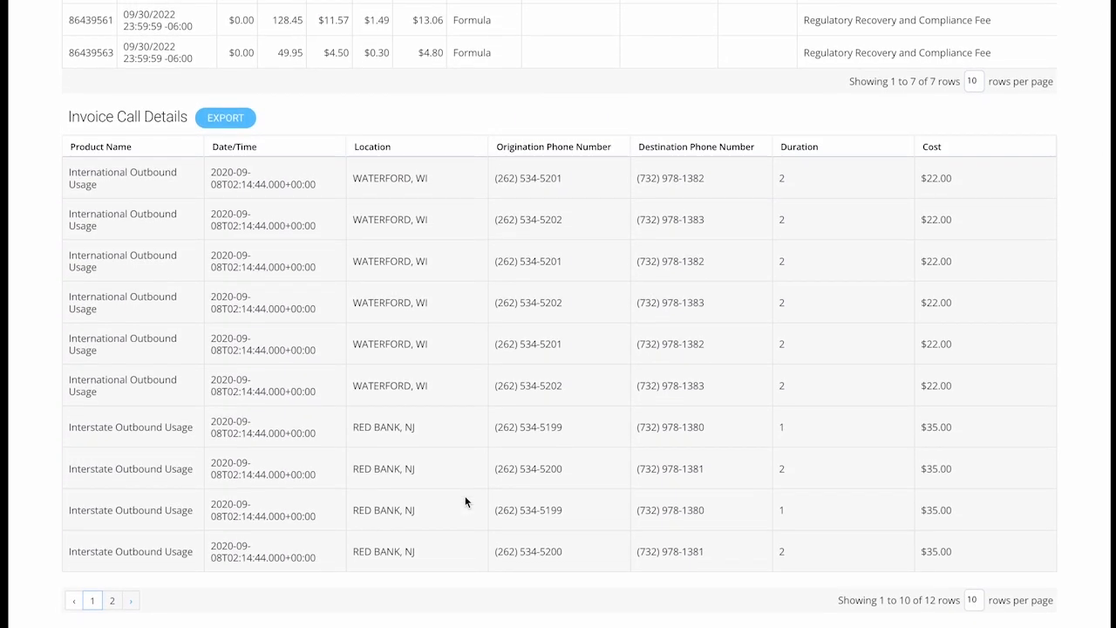
{"action": "scroll", "scroll_direction": "up", "scroll_amount": 3}
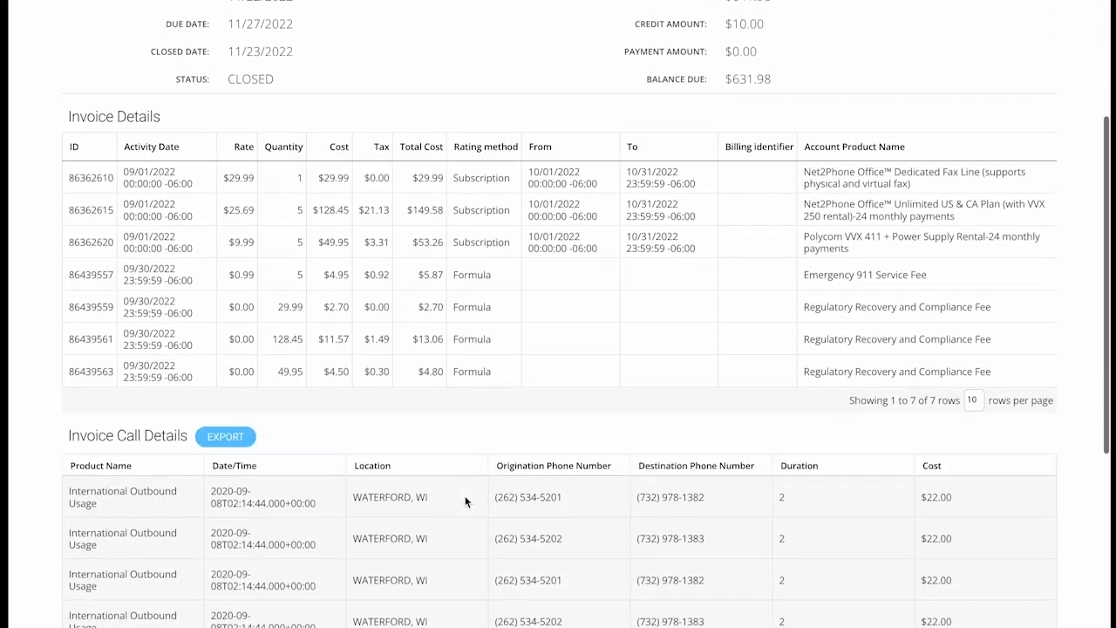
{"action": "left_click", "coordinate": [225, 436]}
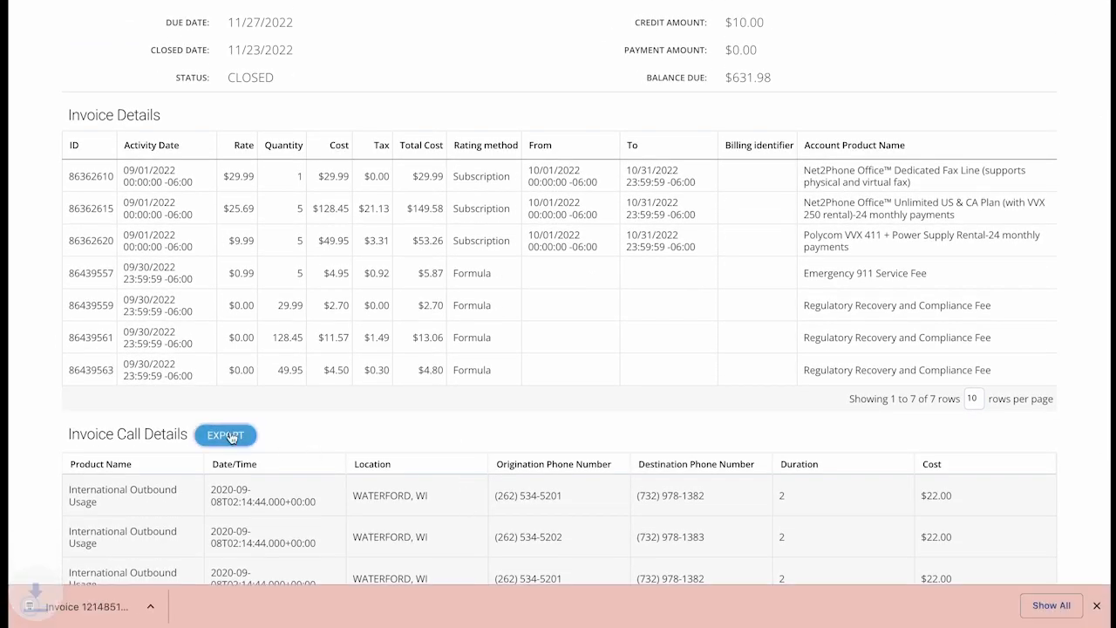
{"action": "left_click", "coordinate": [225, 434]}
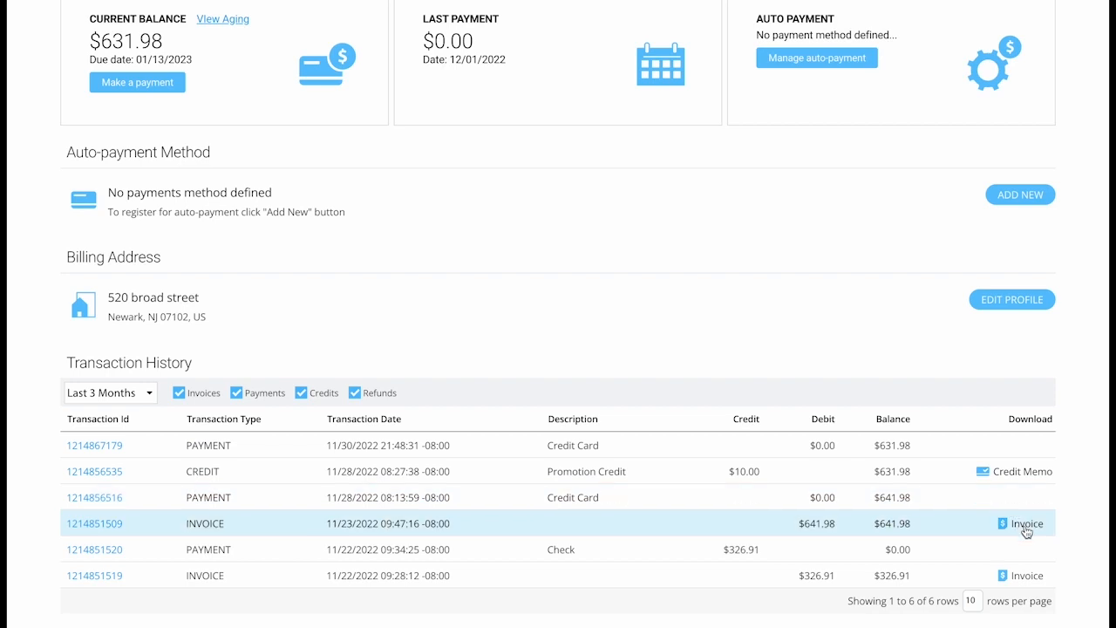
Step: View the $10 promotion credit memo and go to Manage Users
{"action": "left_click", "coordinate": [1025, 523]}
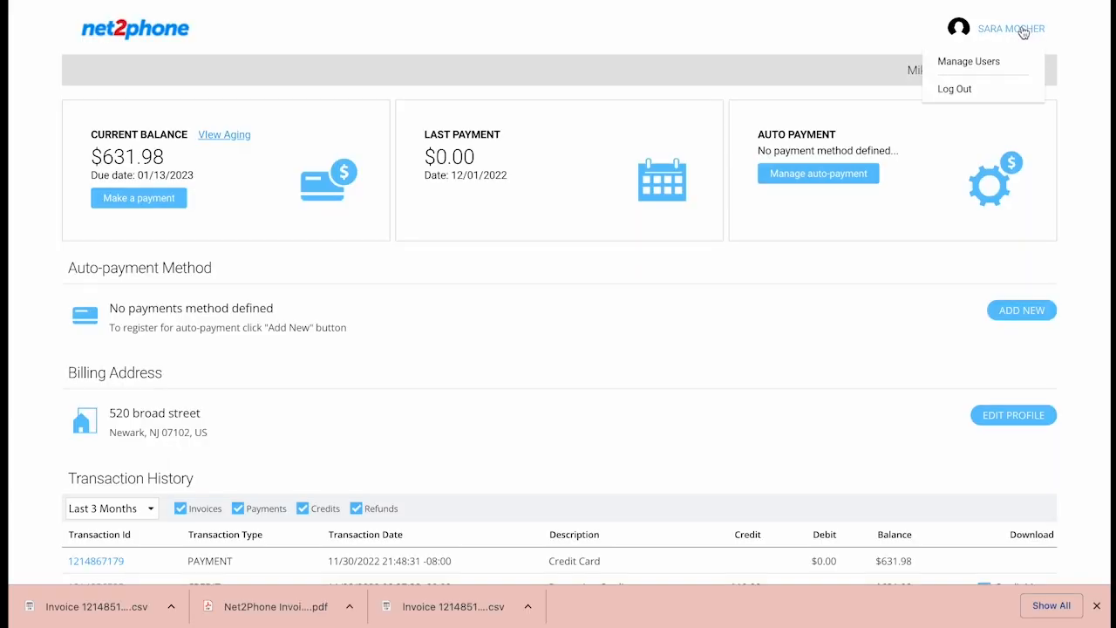
{"action": "left_click", "coordinate": [968, 61]}
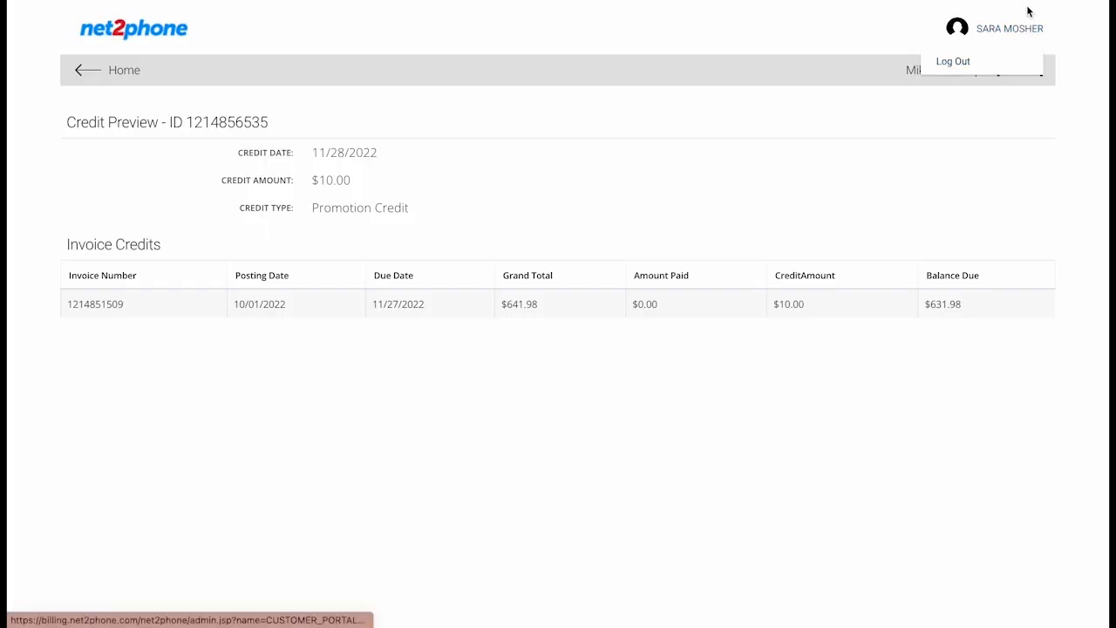
{"action": "mouse_move", "coordinate": [1091, 29]}
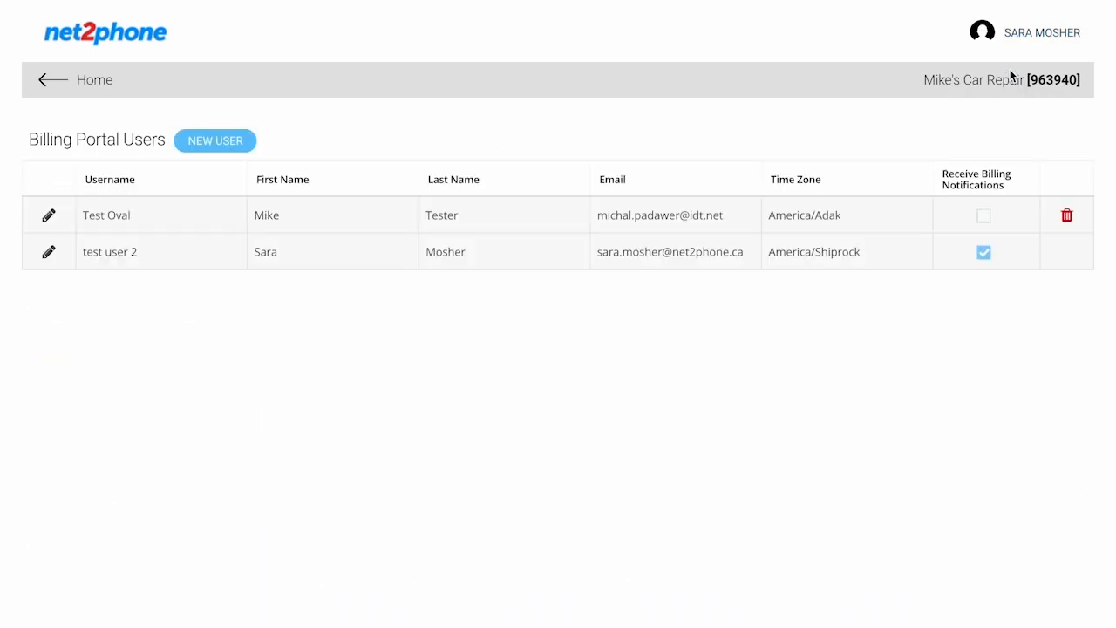
Step: Add a new portal user row with Receive Billing Notifications ticked
{"action": "left_click", "coordinate": [214, 140]}
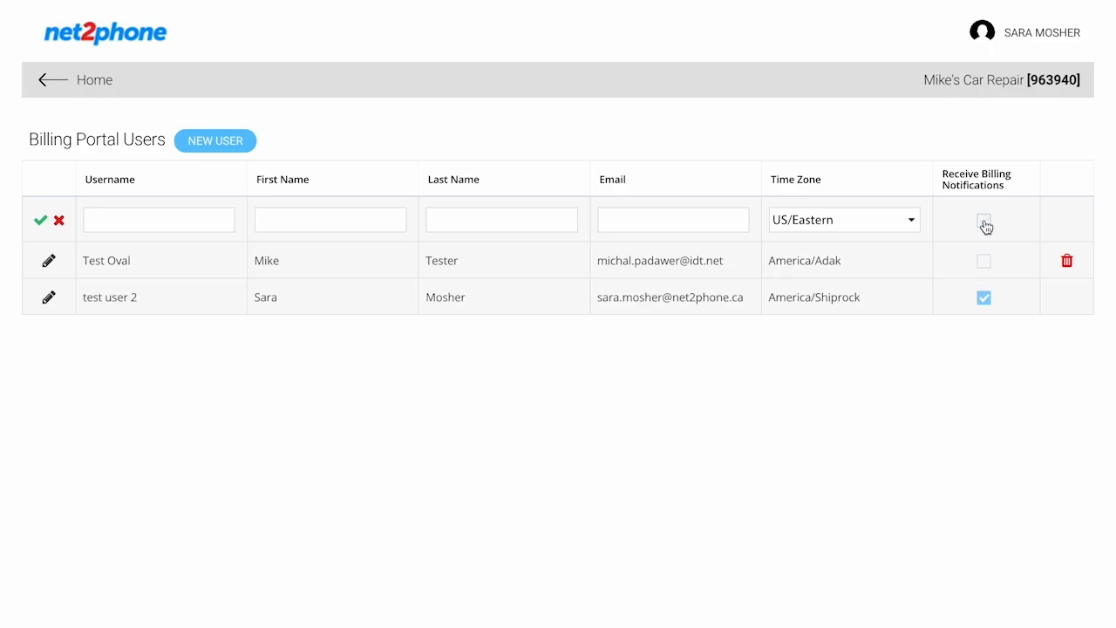
{"action": "left_click", "coordinate": [983, 220]}
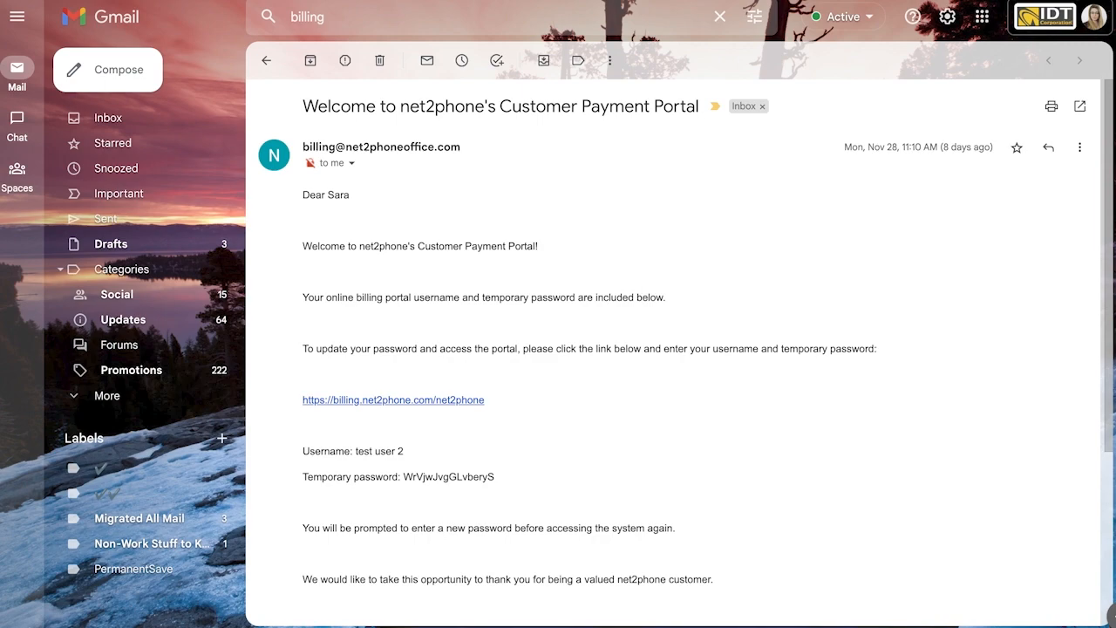
Step: Follow the portal link in the net2phone welcome email to the Edit Profile page
{"action": "left_click", "coordinate": [394, 400]}
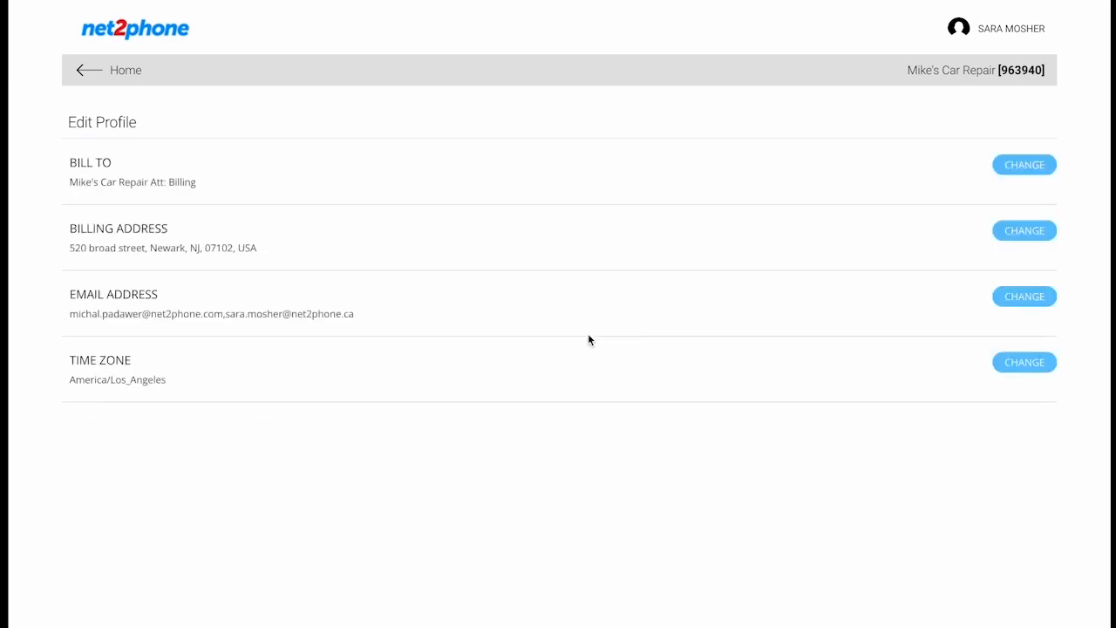
{"action": "mouse_move", "coordinate": [270, 226]}
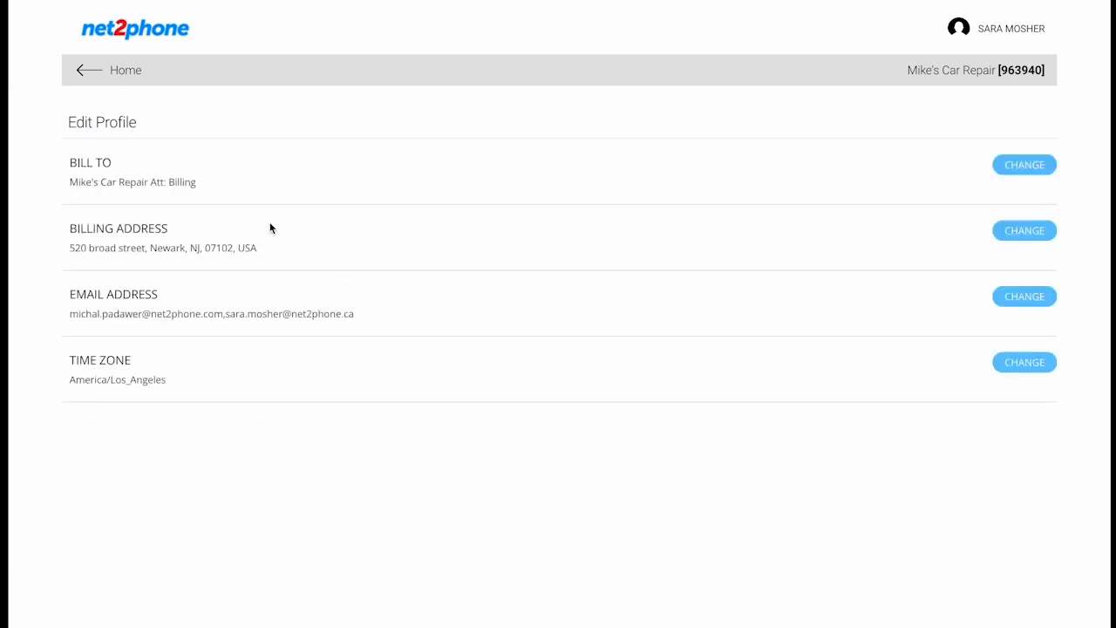
{"action": "mouse_move", "coordinate": [90, 73]}
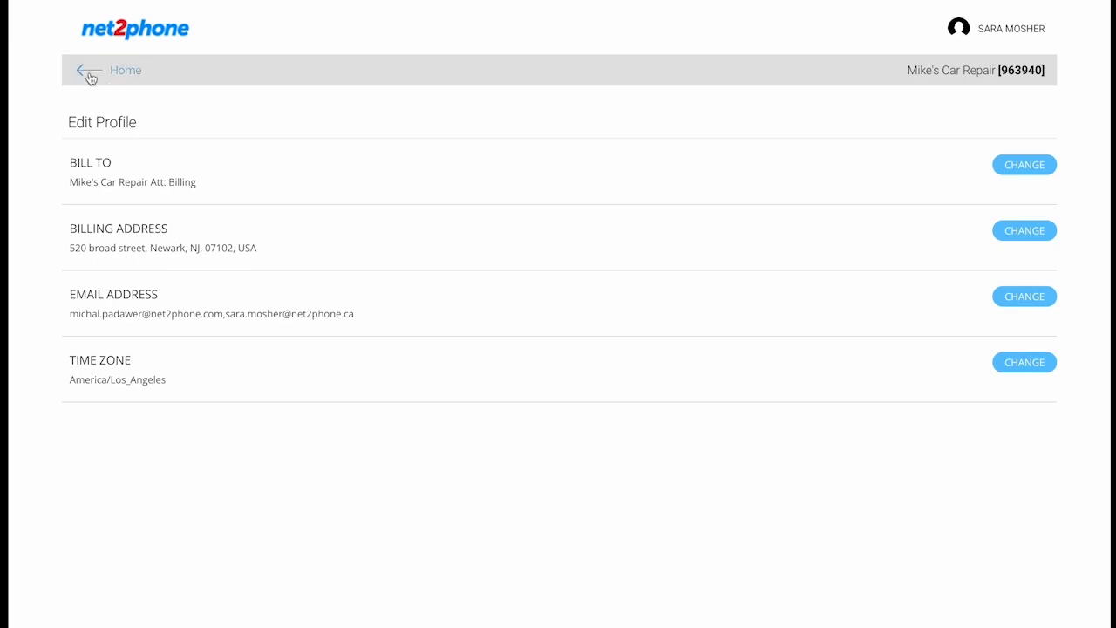